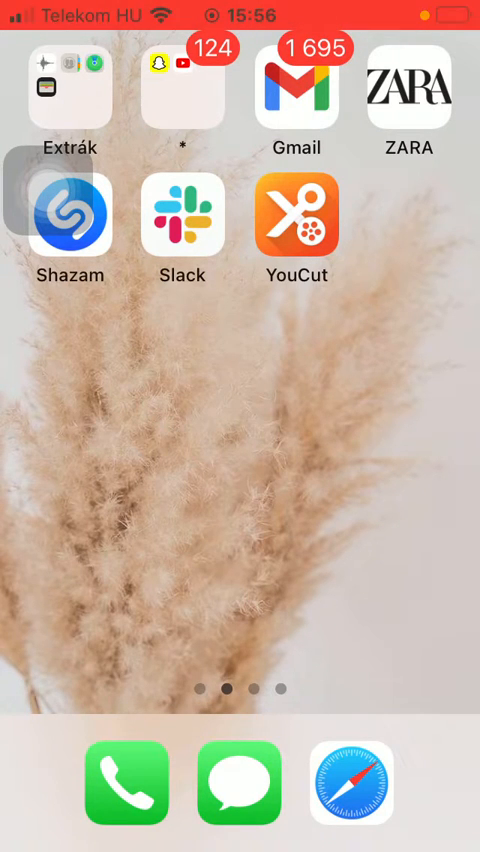
Step: Launch the YouCut video editor from its Home Screen icon
{"action": "left_click", "coordinate": [295, 222]}
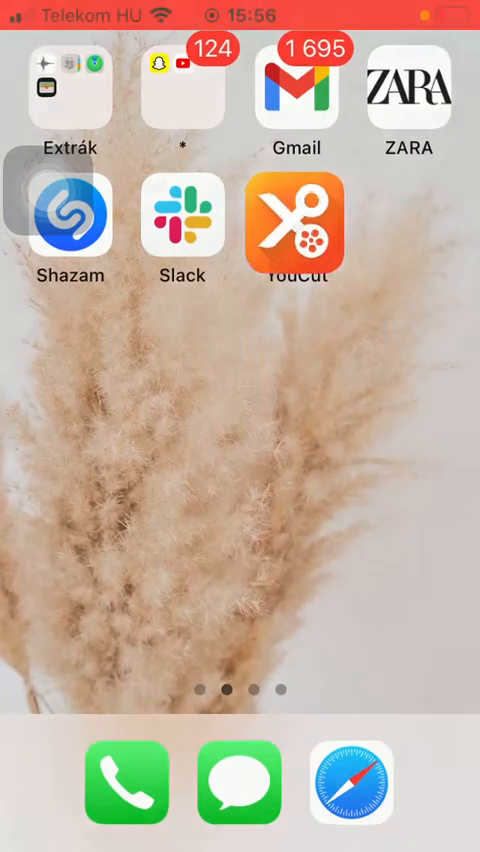
{"action": "left_click", "coordinate": [296, 222]}
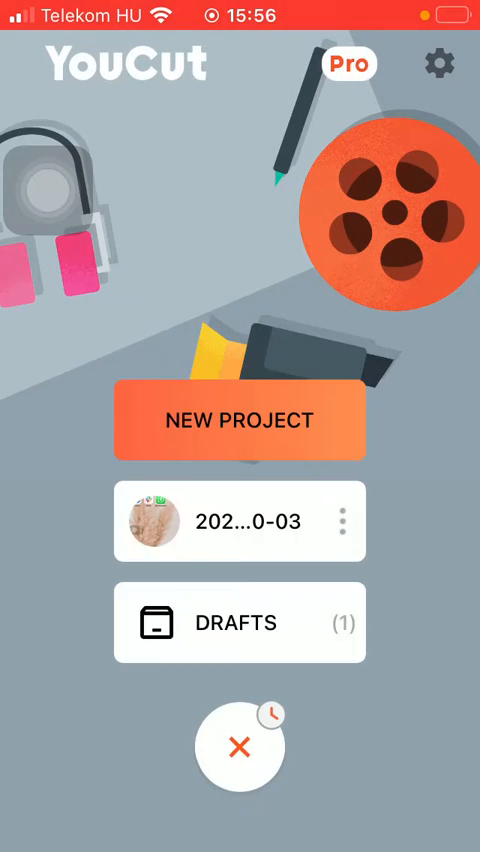
Step: Open the saved 30-second project, then return to the first Home Screen page
{"action": "left_click", "coordinate": [240, 418]}
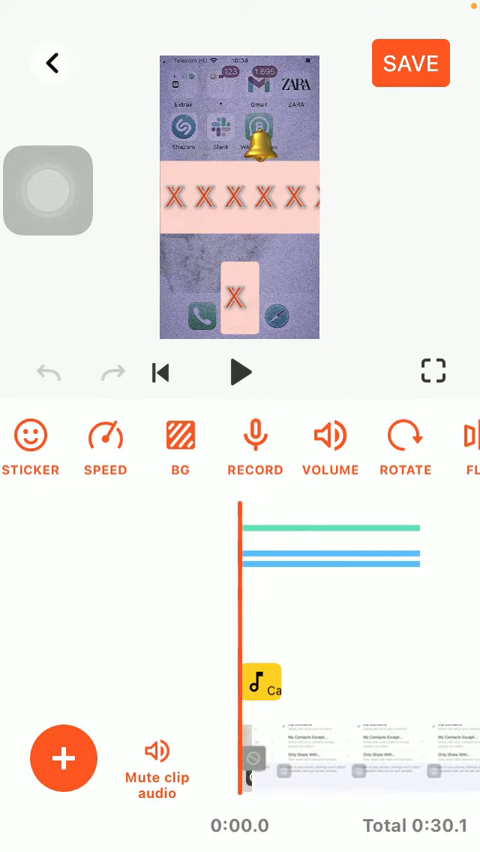
{"action": "left_click", "coordinate": [254, 437]}
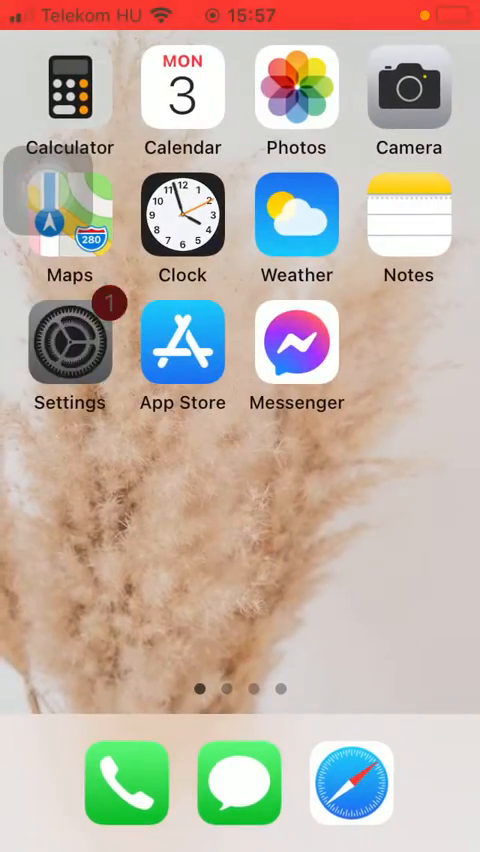
Step: In Settings, open YouCut's access page and switch on Microphone permission
{"action": "left_click", "coordinate": [68, 345]}
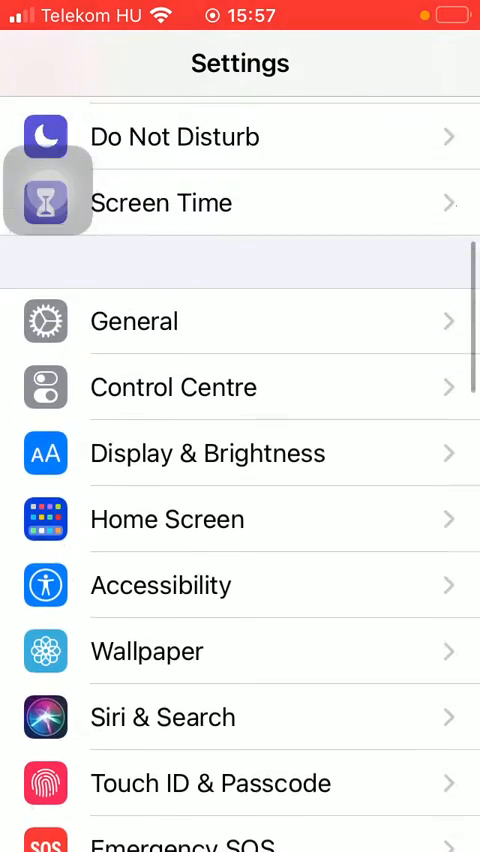
{"action": "scroll", "scroll_direction": "down", "scroll_amount": 3}
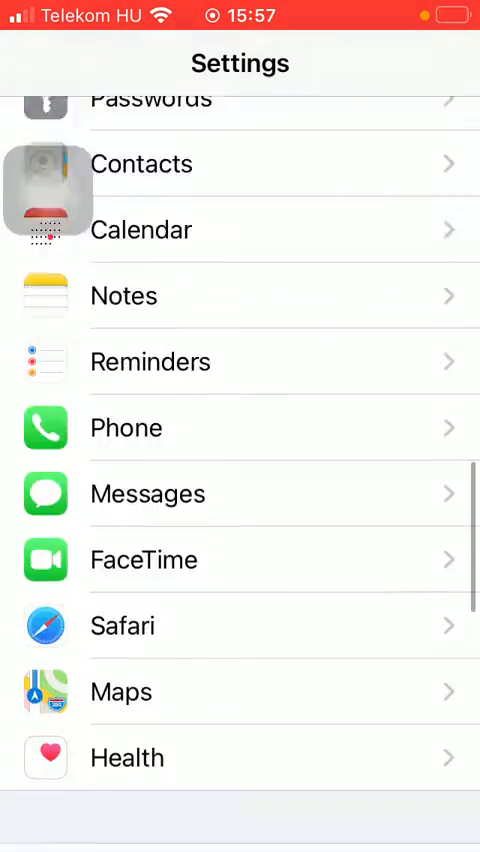
{"action": "scroll", "scroll_direction": "down", "scroll_amount": 3}
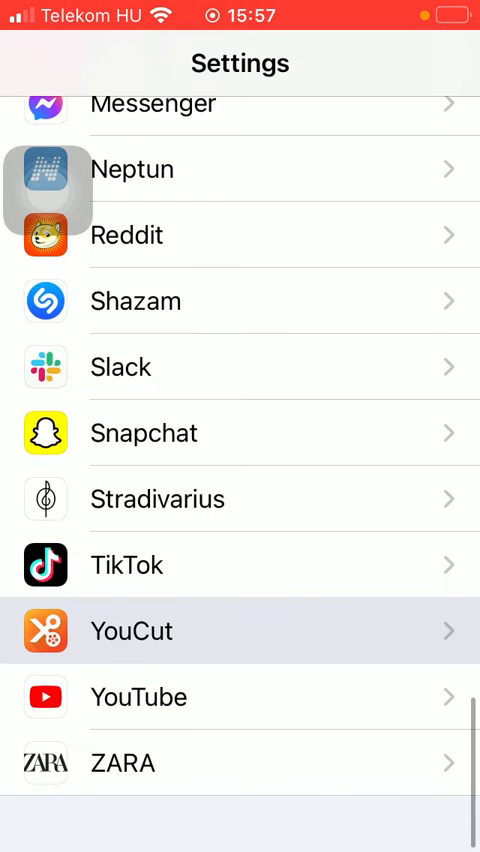
{"action": "left_click", "coordinate": [240, 630]}
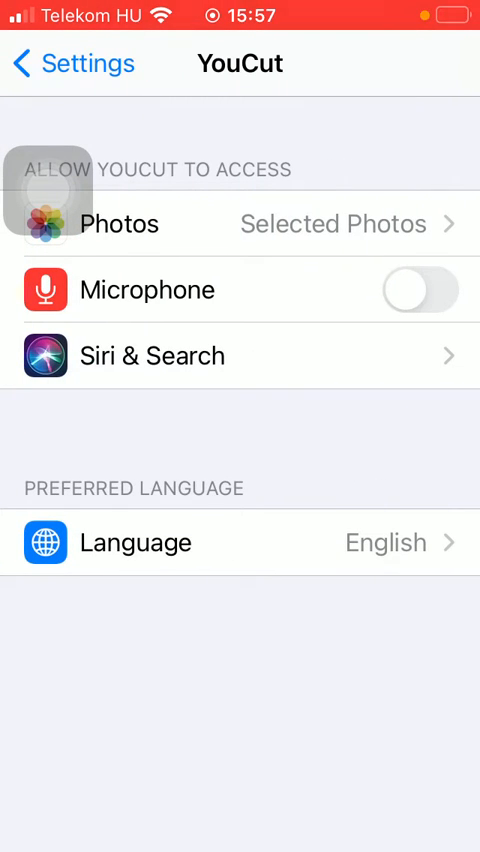
{"action": "left_click", "coordinate": [418, 289]}
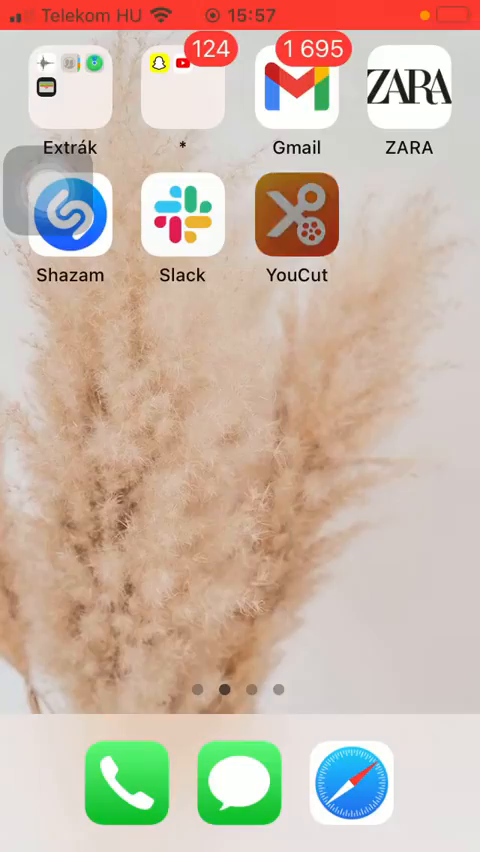
Step: Relaunch YouCut, open the saved project, and start the RECORD voice-over tool
{"action": "left_click", "coordinate": [295, 215]}
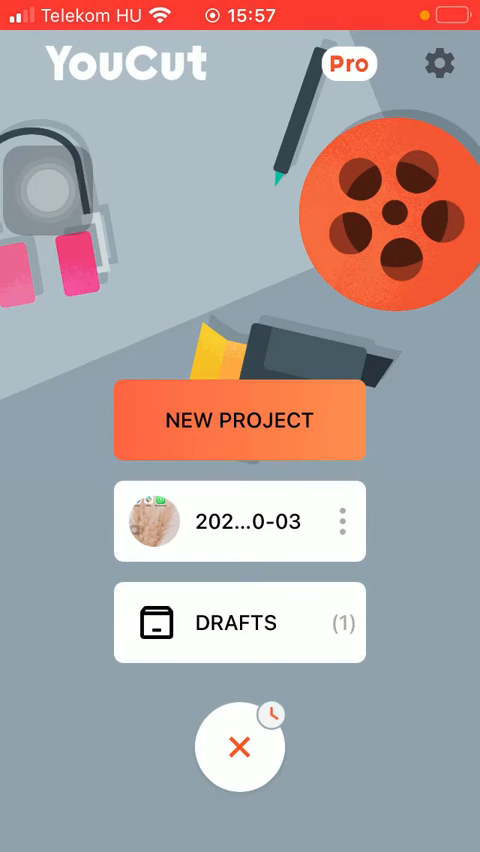
{"action": "left_click", "coordinate": [240, 419]}
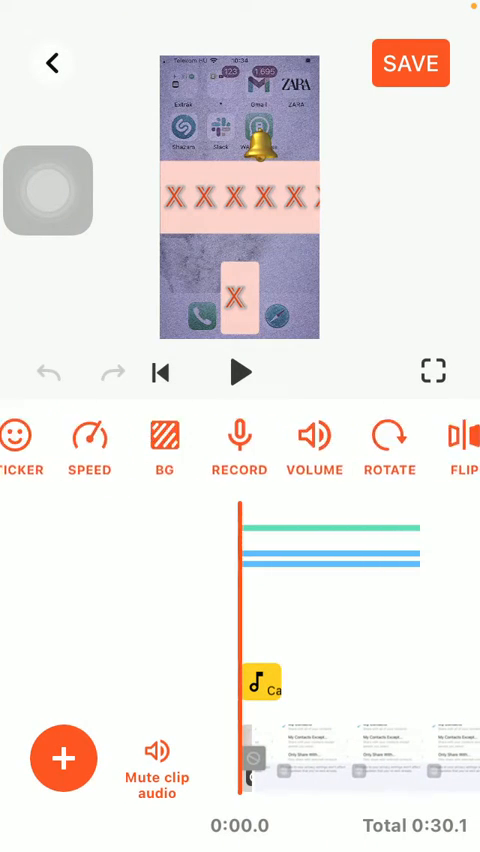
{"action": "left_click", "coordinate": [239, 440]}
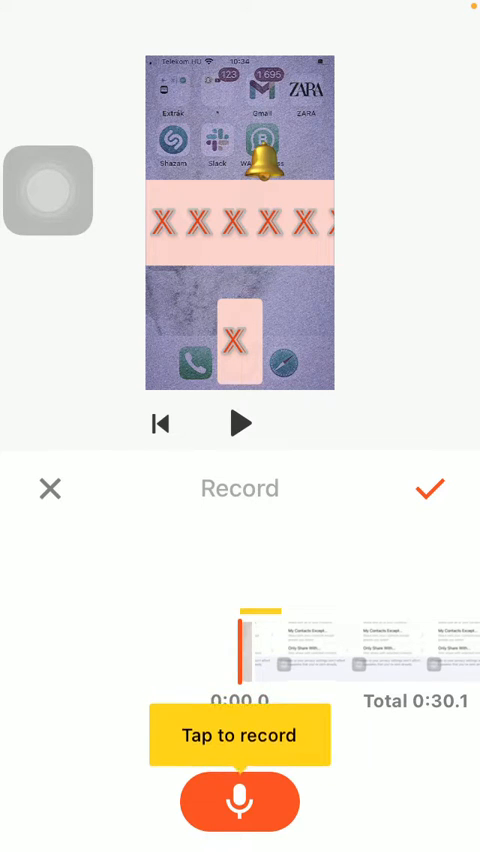
{"action": "left_click", "coordinate": [240, 800]}
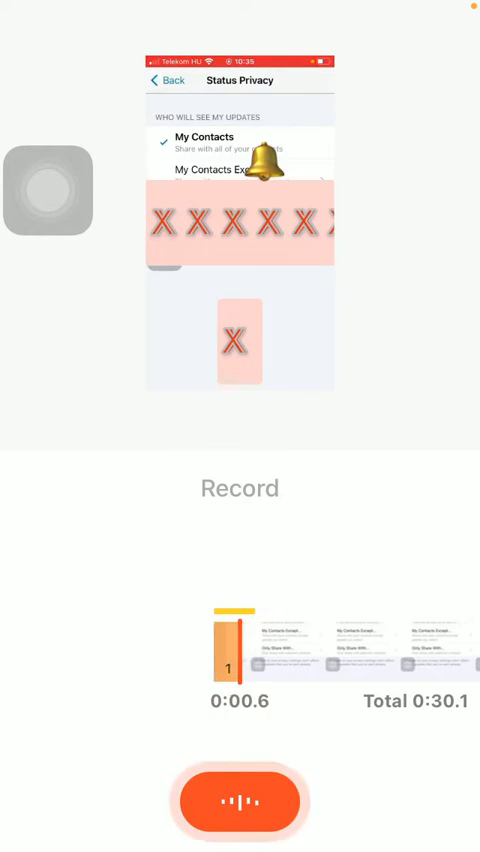
Step: Record about ten seconds of narration with the red microphone button, then stop
{"action": "left_click", "coordinate": [240, 802]}
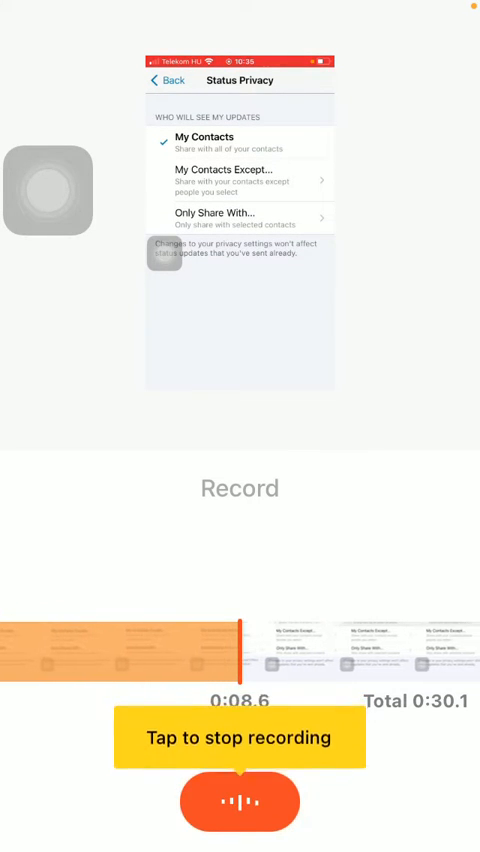
{"action": "left_click", "coordinate": [240, 801]}
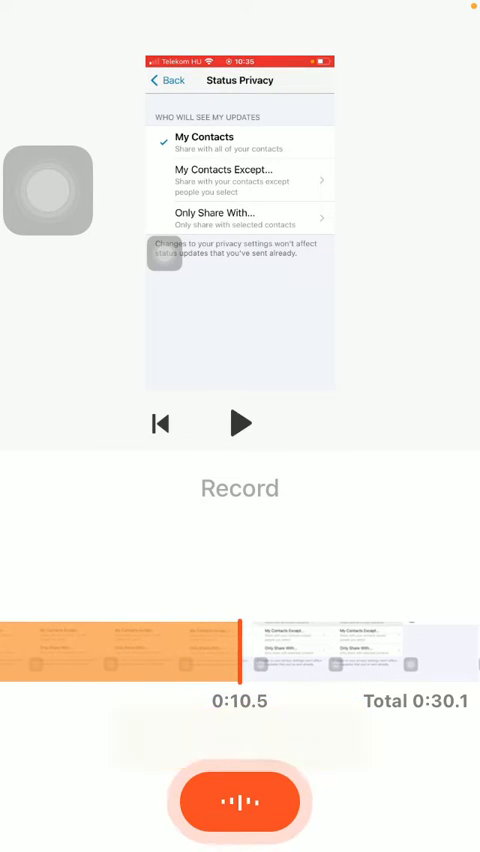
{"action": "left_click", "coordinate": [240, 802]}
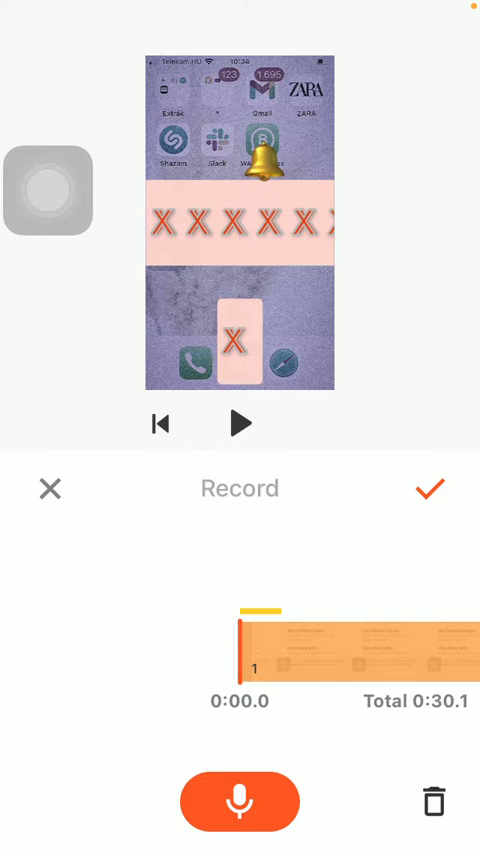
Step: Play the project from the start to preview the recorded narration
{"action": "left_click", "coordinate": [239, 422]}
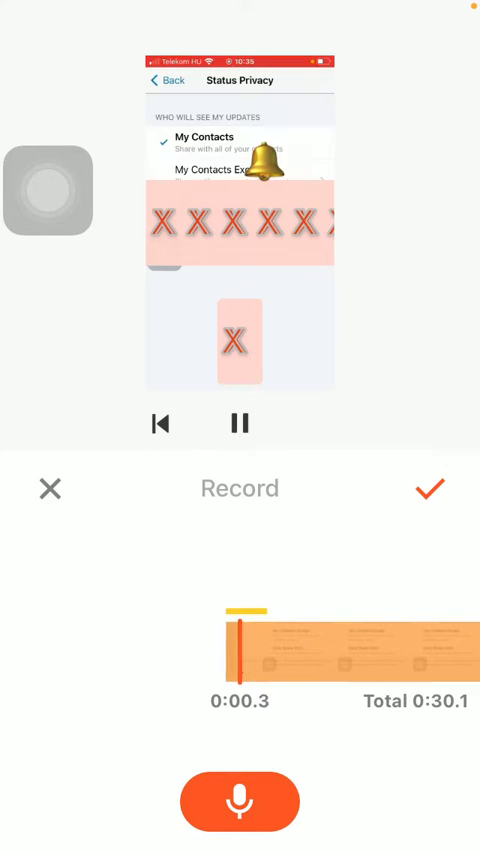